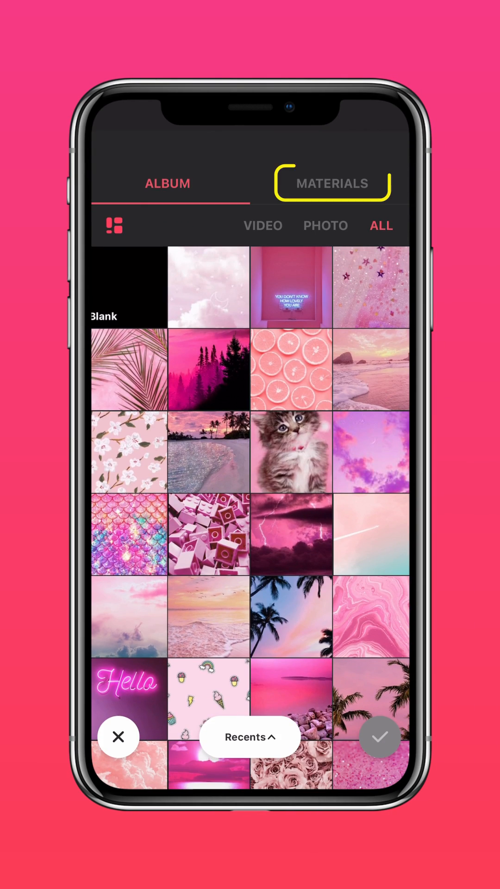
- Add the 6-second search-bar intro from the Intro materials to a new project and preview it
{"action": "left_click", "coordinate": [331, 184]}
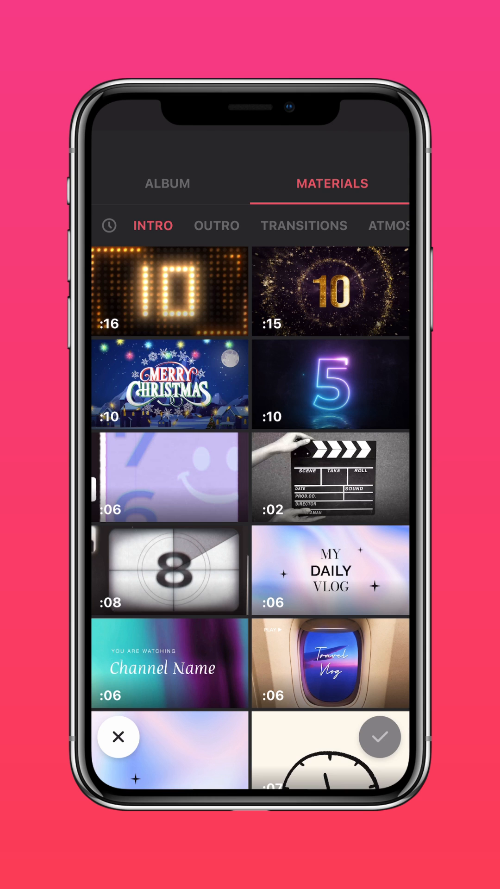
{"action": "scroll", "scroll_direction": "down", "scroll_amount": 3}
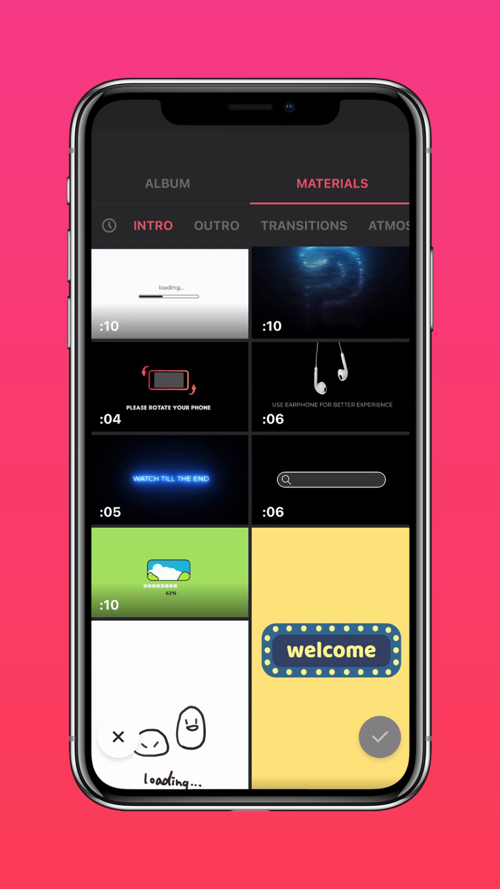
{"action": "left_click", "coordinate": [379, 735]}
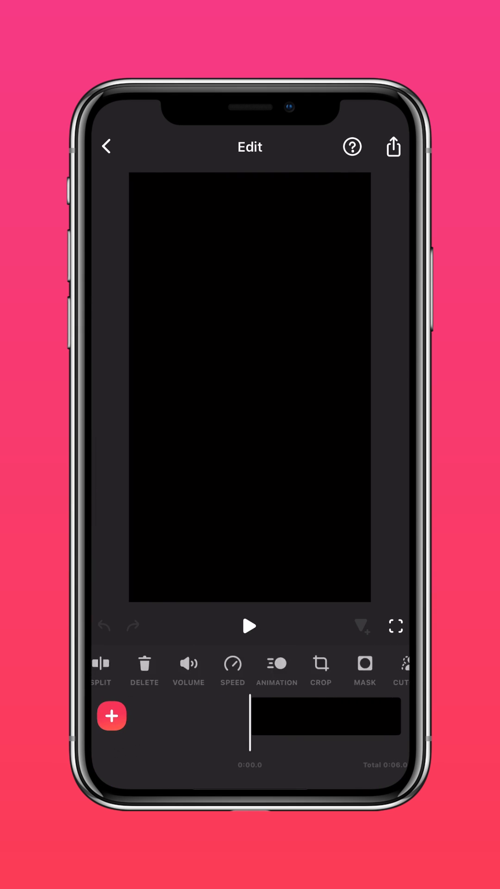
{"action": "left_click", "coordinate": [250, 626]}
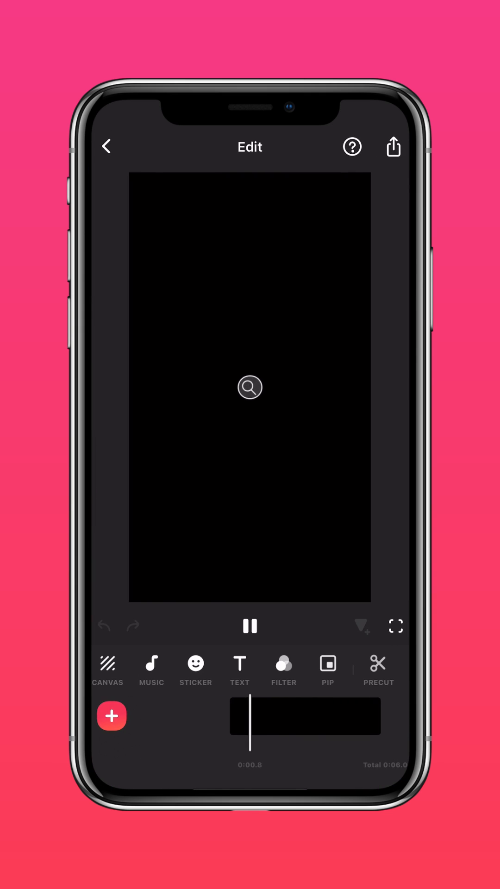
{"action": "left_click", "coordinate": [249, 626]}
{"action": "type", "text": "In"}
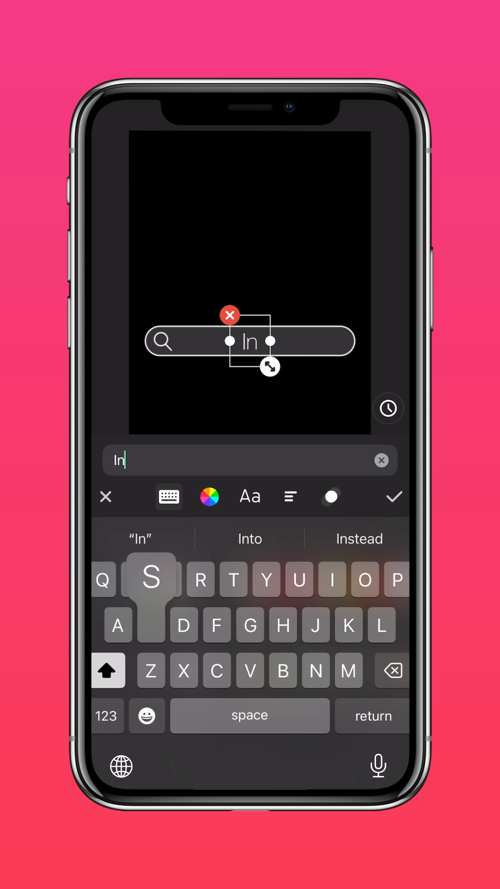
- Type 'InShot Video' into the intro's search bar
{"action": "type", "text": "Shot Video"}
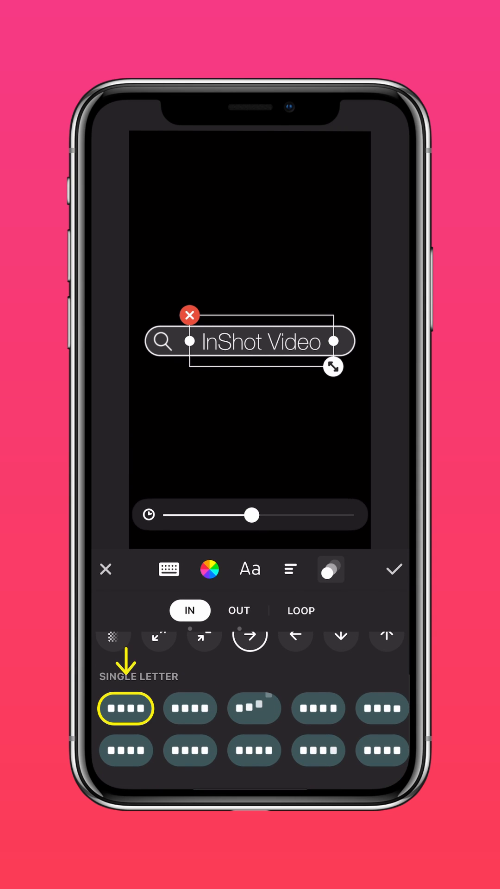
- Give the text a Single Letter entrance animation and no exit animation
{"action": "left_click", "coordinate": [125, 708]}
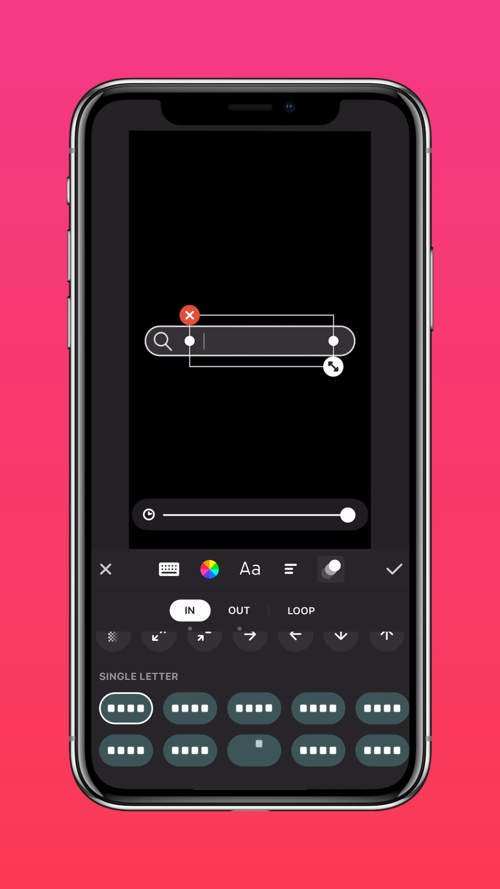
{"action": "type", "text": "InShot"}
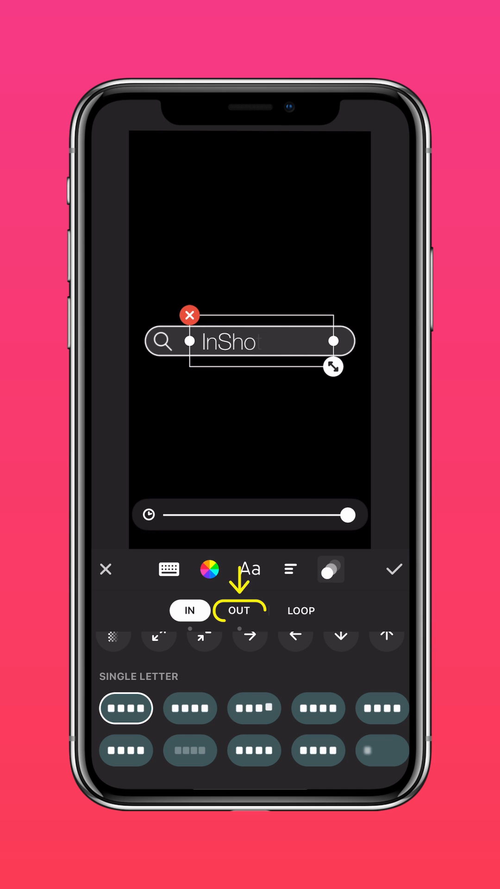
{"action": "left_click", "coordinate": [239, 610]}
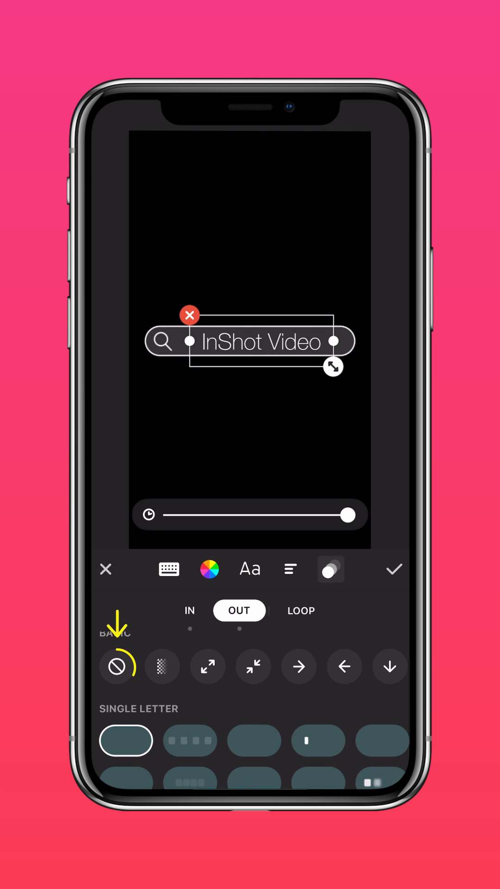
{"action": "left_click", "coordinate": [117, 667]}
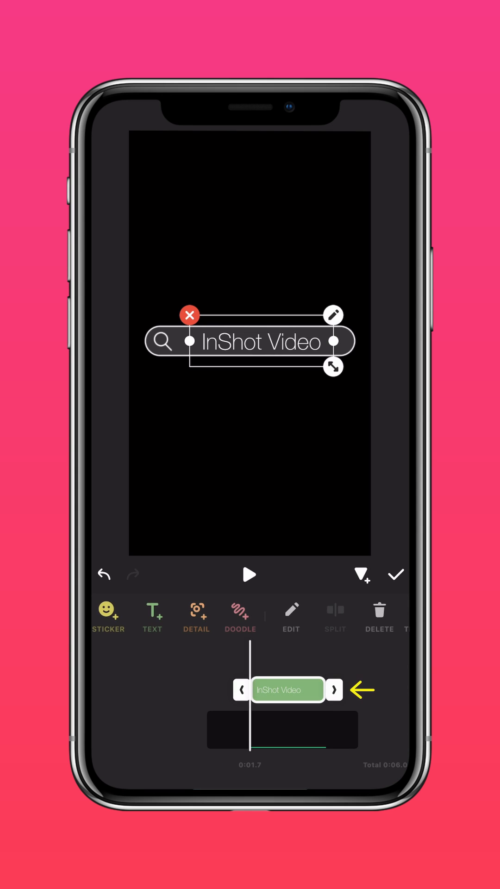
- Extend the text to the clip end and play back the typing effect
{"action": "left_click", "coordinate": [333, 690]}
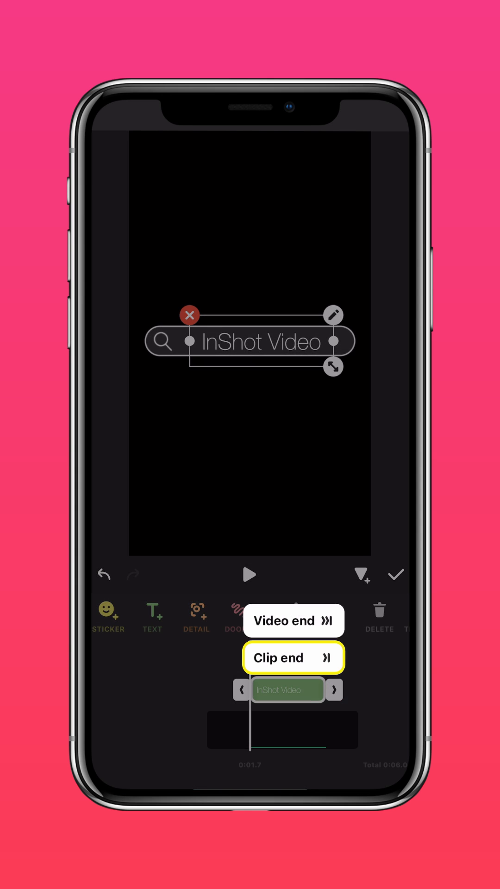
{"action": "left_click", "coordinate": [293, 658]}
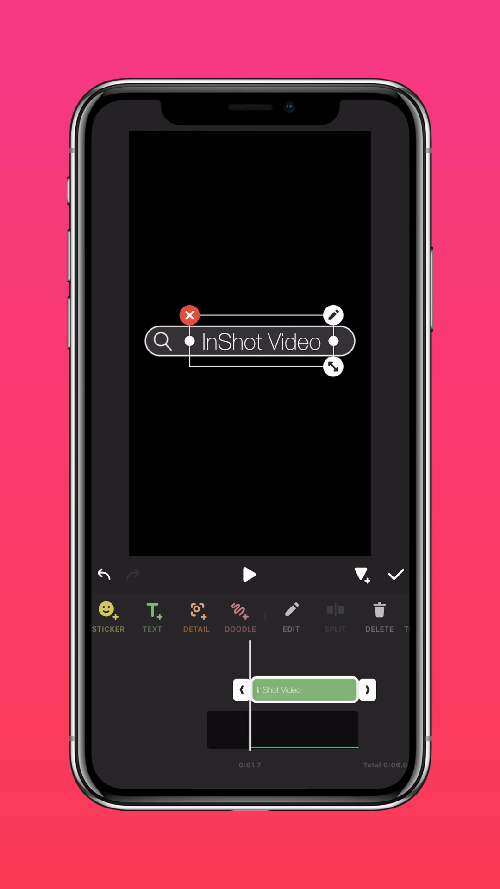
{"action": "left_click", "coordinate": [247, 575]}
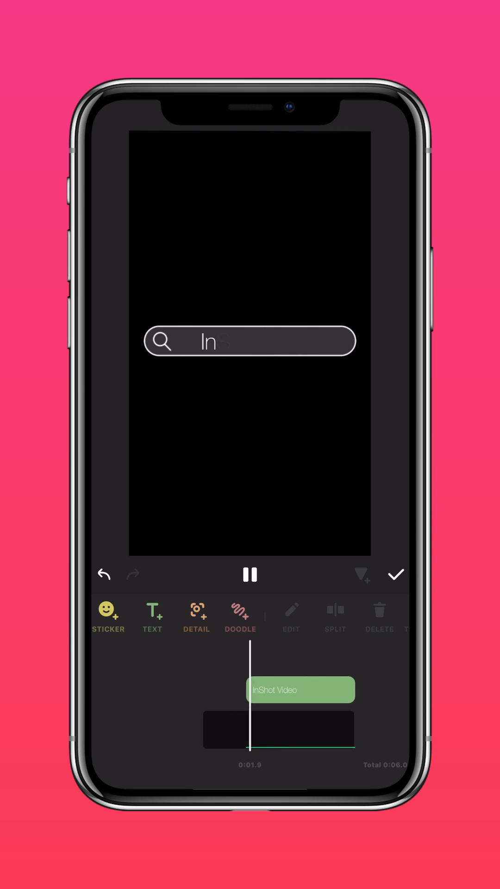